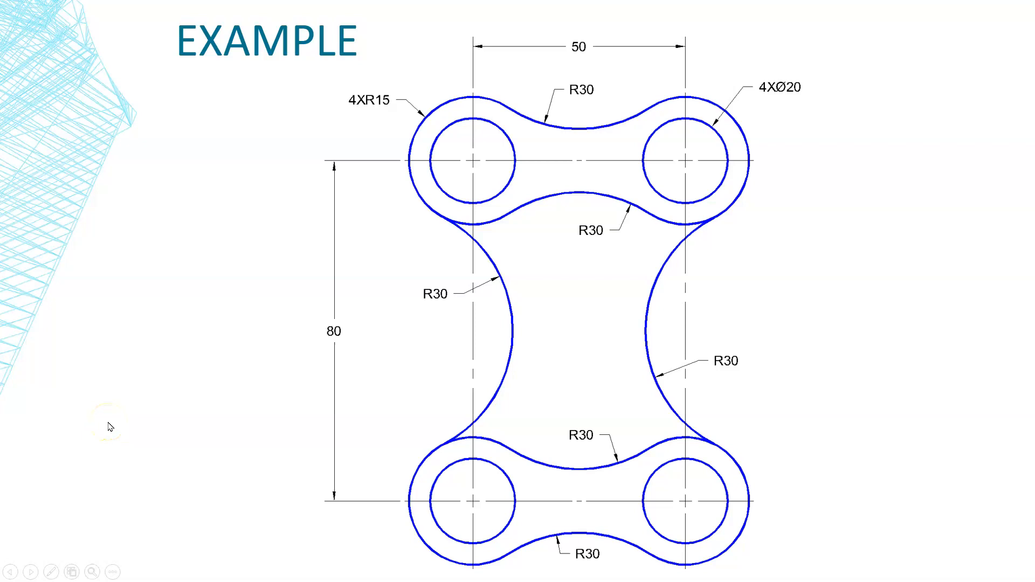
mouse_move(106, 423)
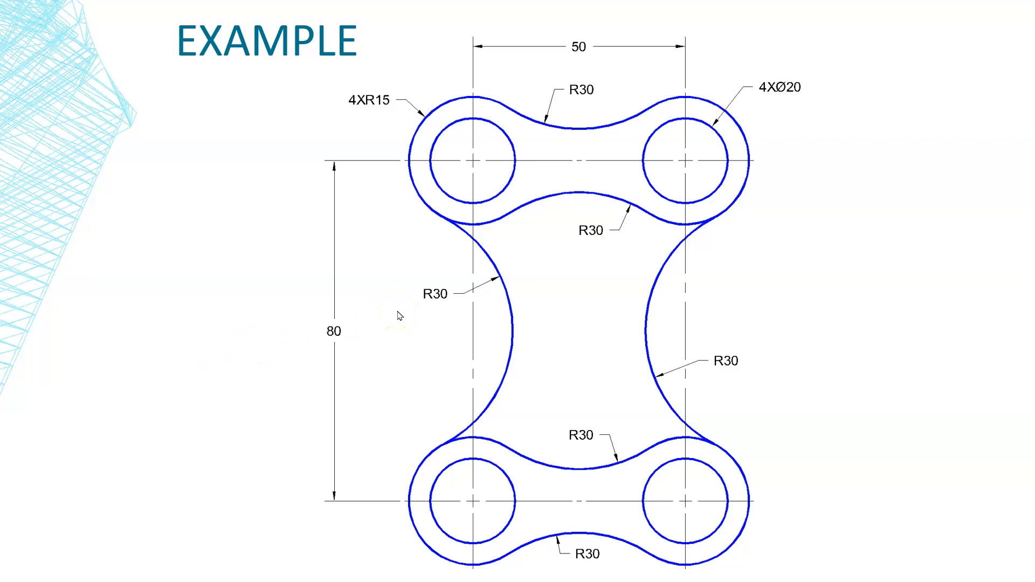
Turn the grid off, switch Ortho on, and review the Object Snap options list.
click(429, 299)
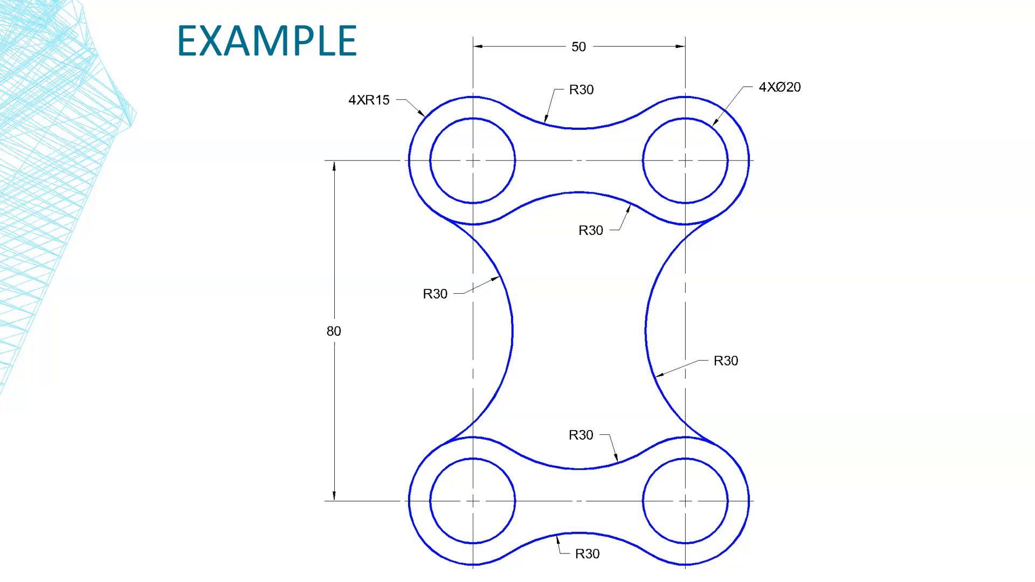
mouse_move(564, 138)
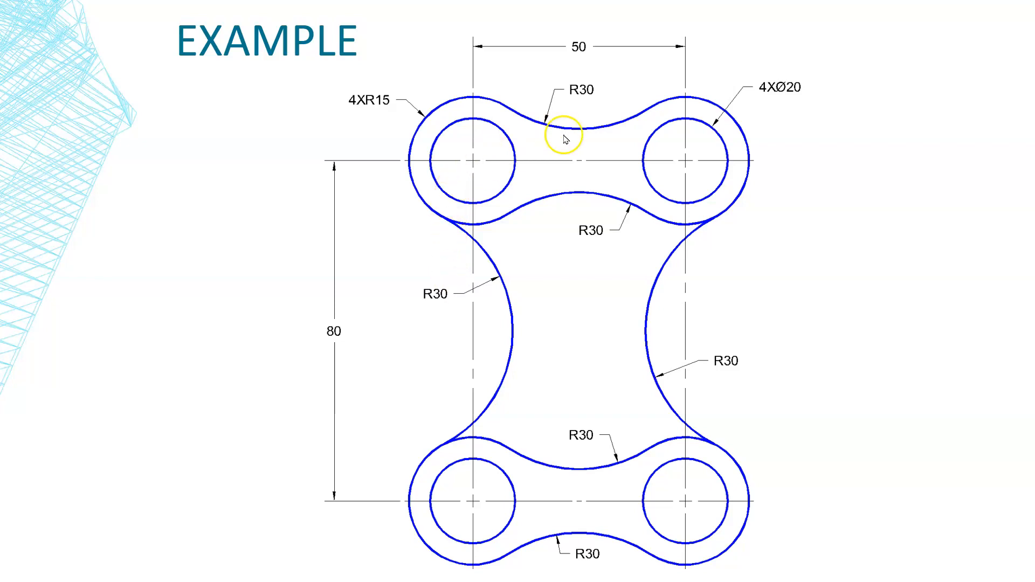
mouse_move(94, 522)
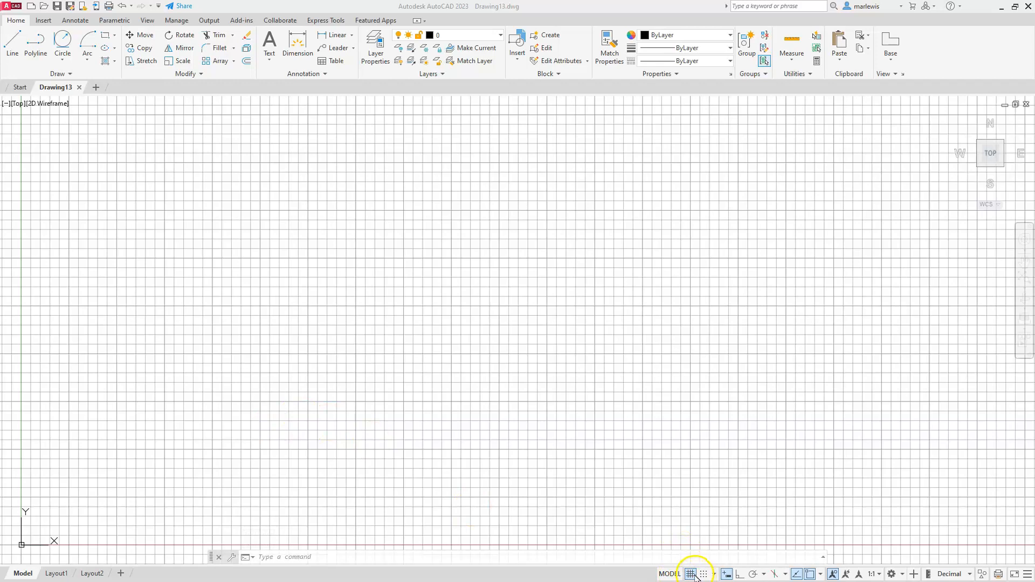
mouse_move(703, 574)
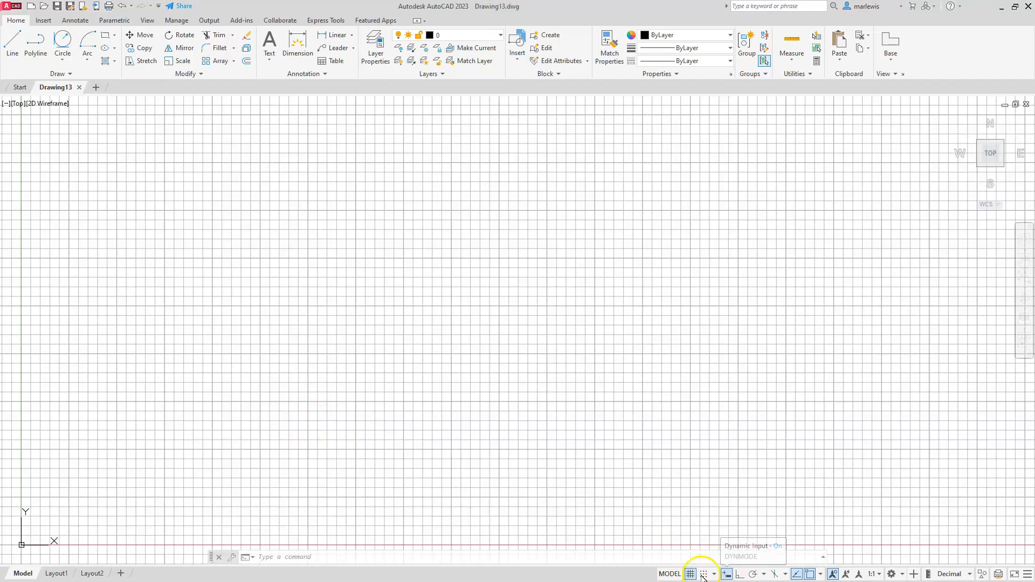
click(690, 574)
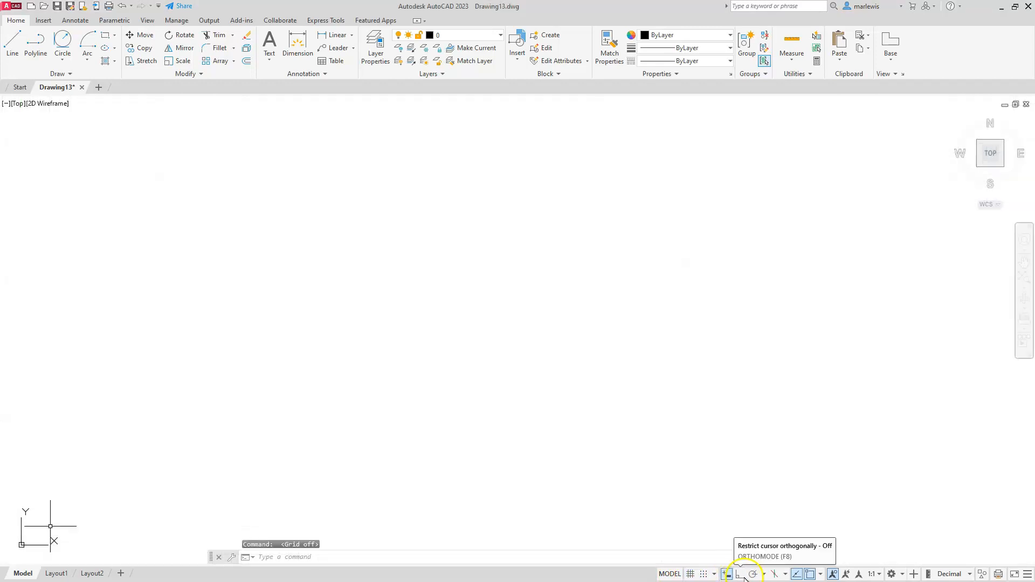
click(739, 574)
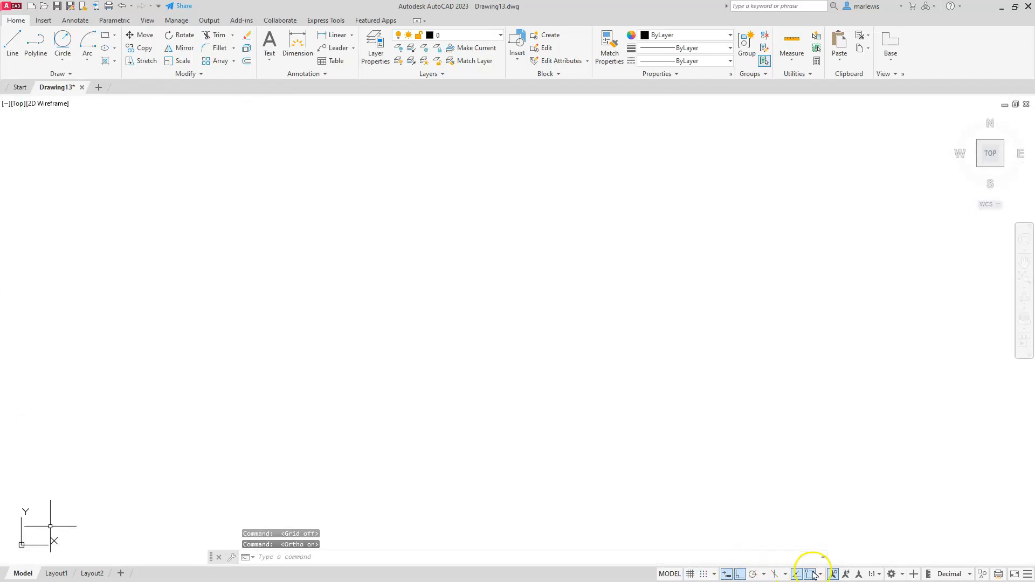
click(814, 573)
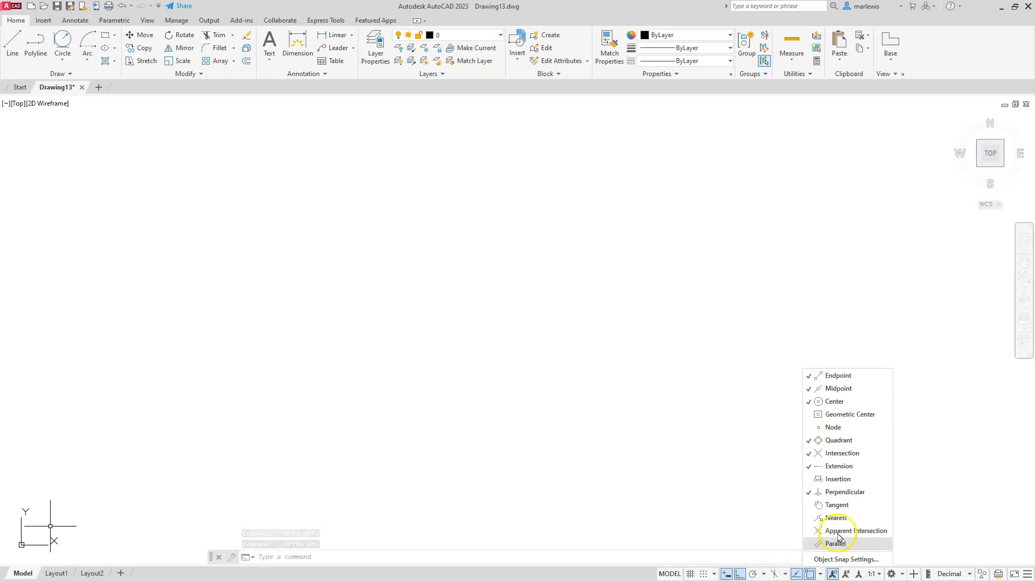
mouse_move(840, 402)
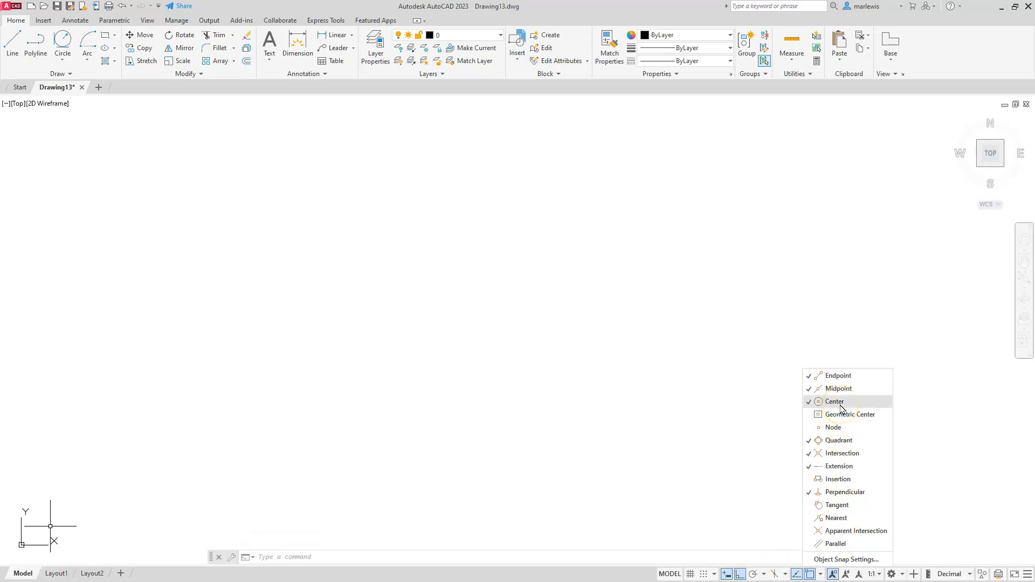
mouse_move(838, 466)
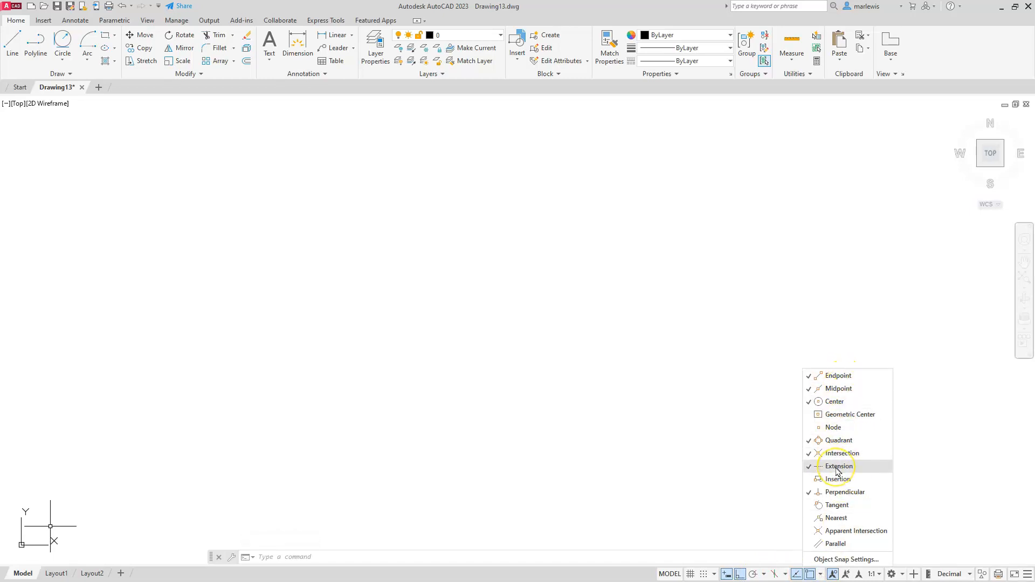
click(809, 466)
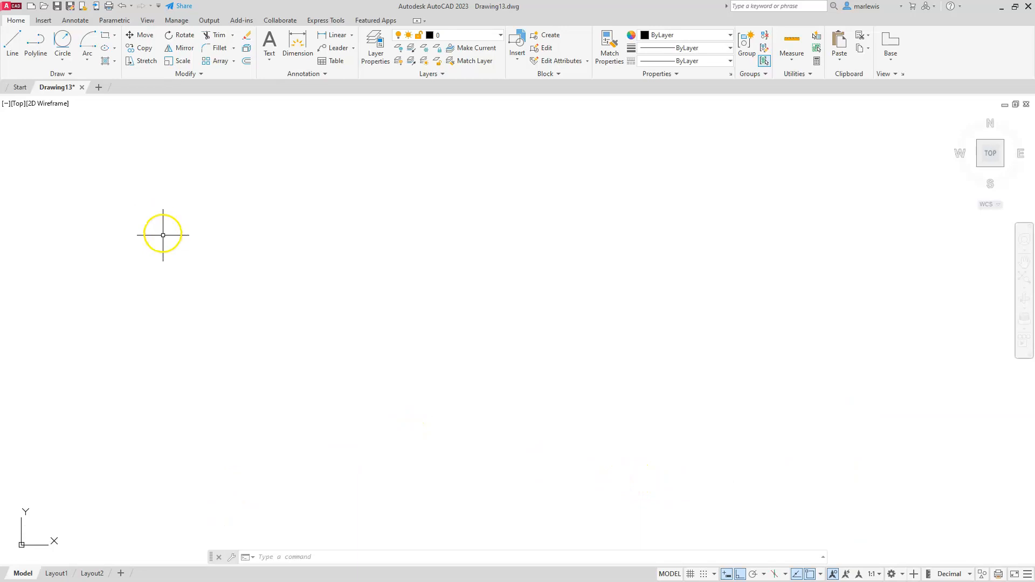
Draw a 20-diameter circle, then start a second circle centred on it.
click(62, 54)
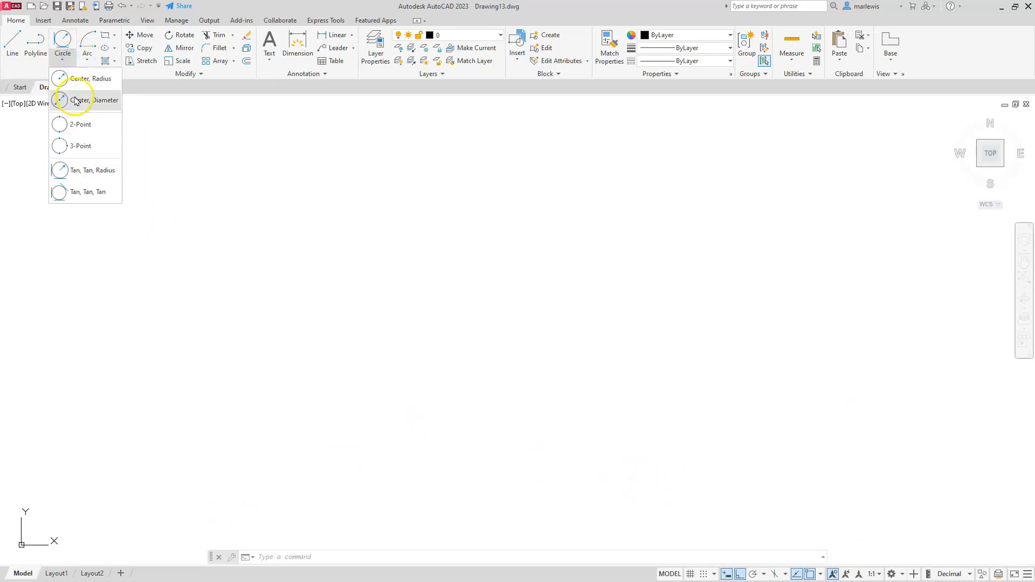
click(94, 100)
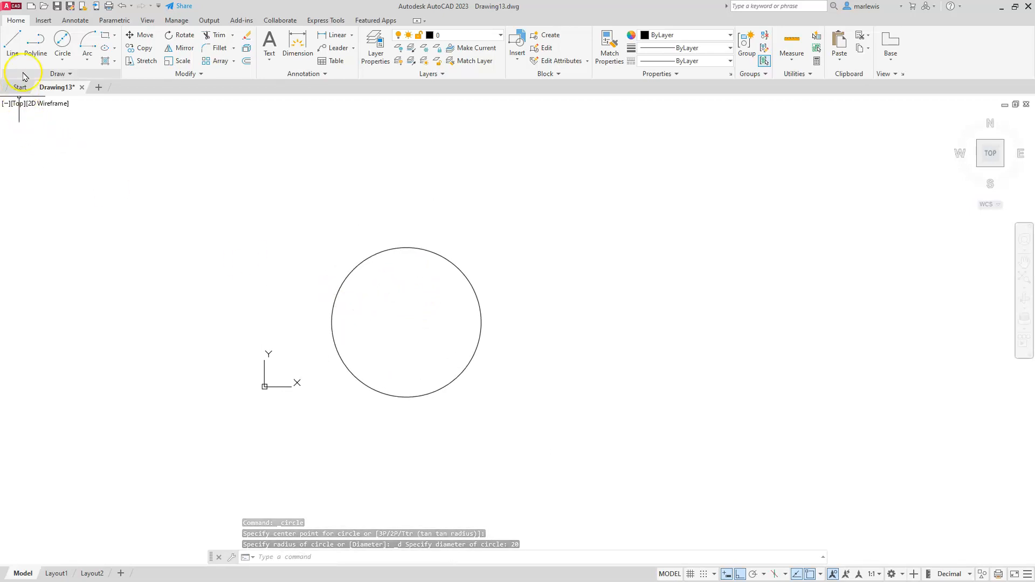
click(62, 53)
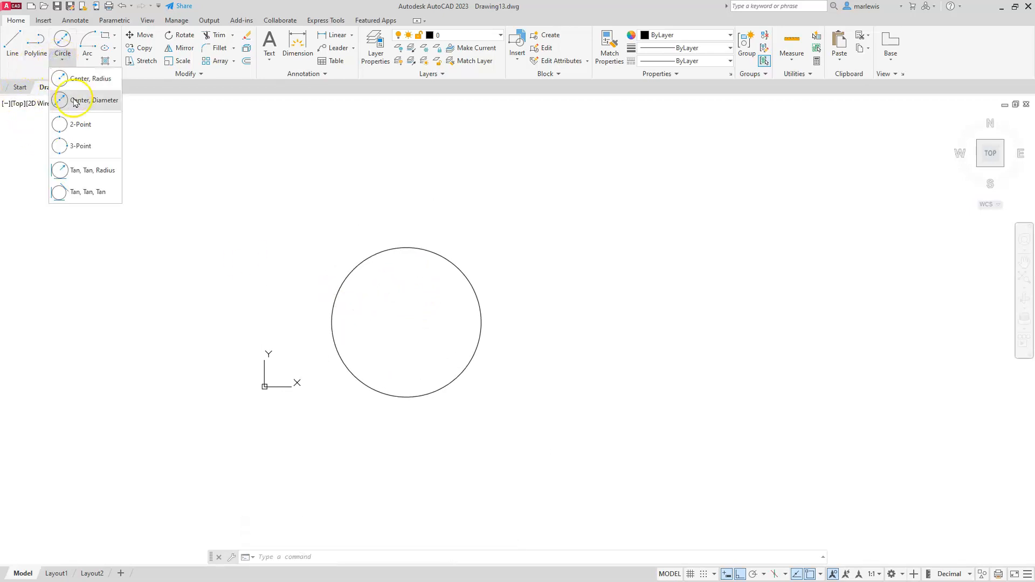
click(94, 100)
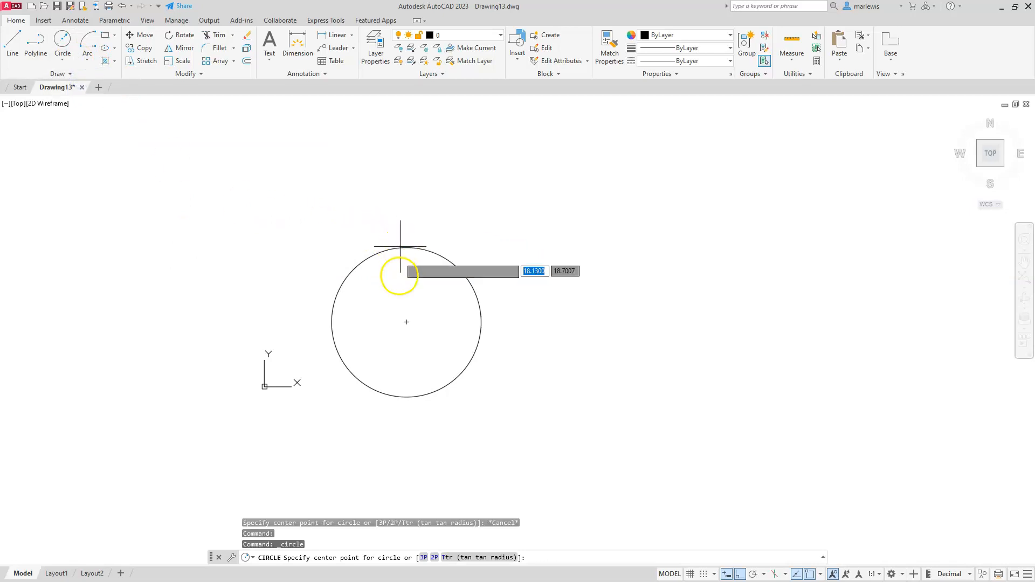
mouse_move(406, 324)
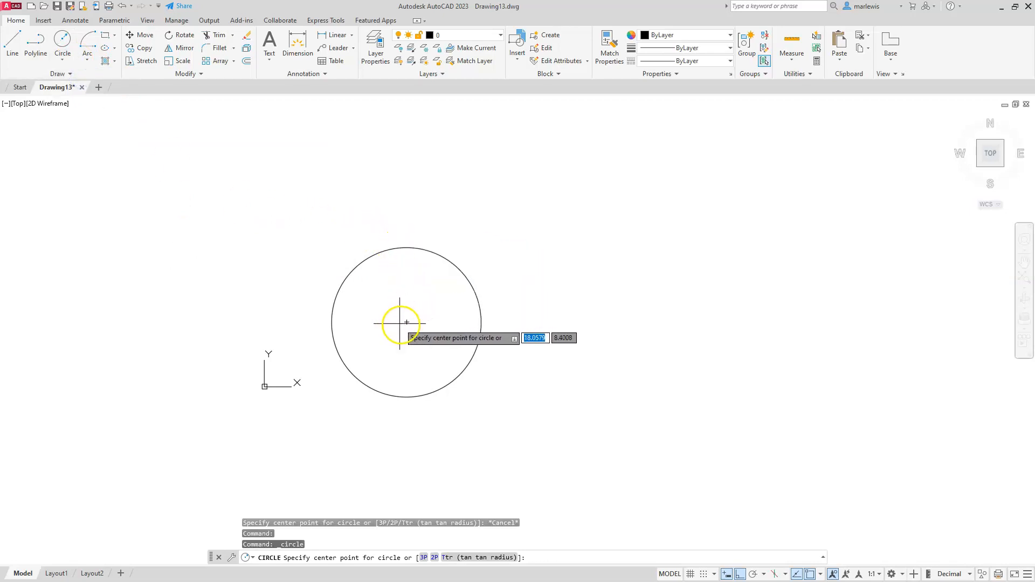
click(406, 323)
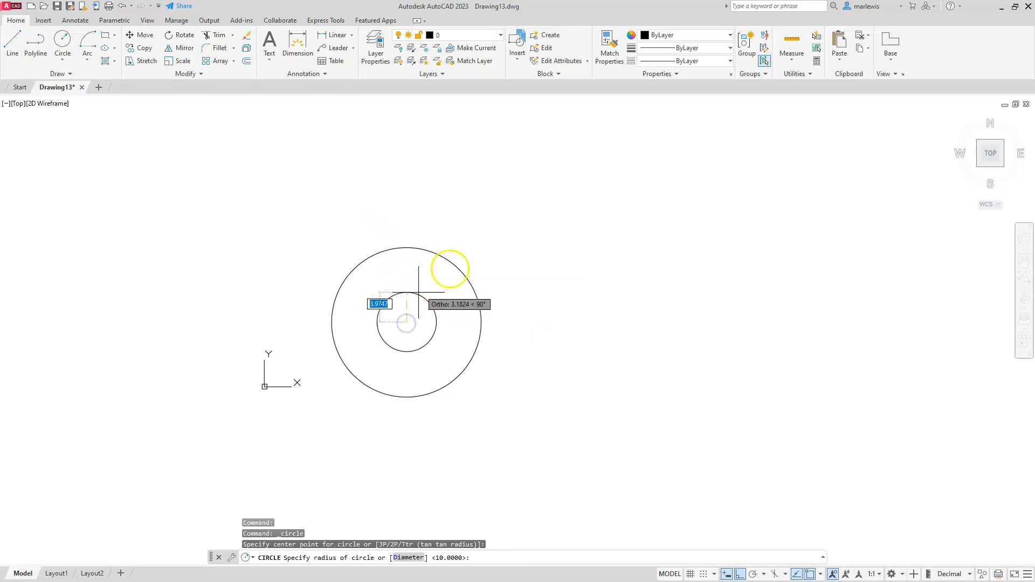
mouse_move(524, 191)
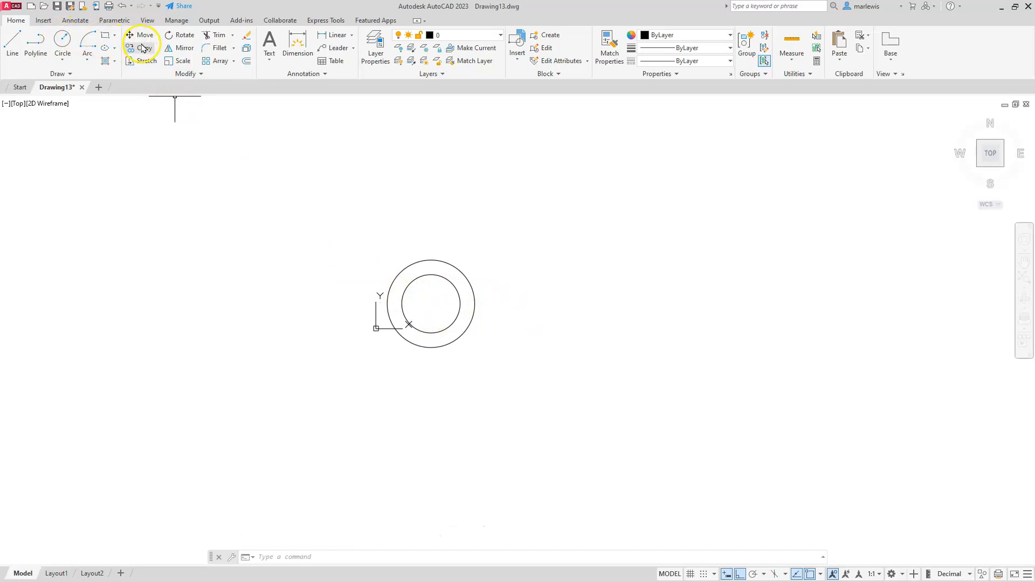
mouse_move(144, 48)
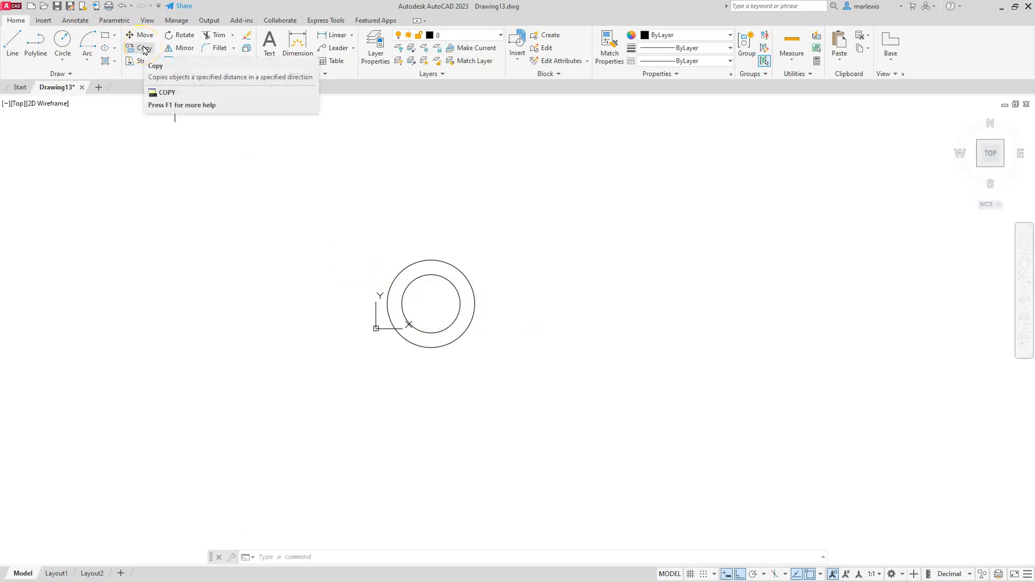
mouse_move(144, 48)
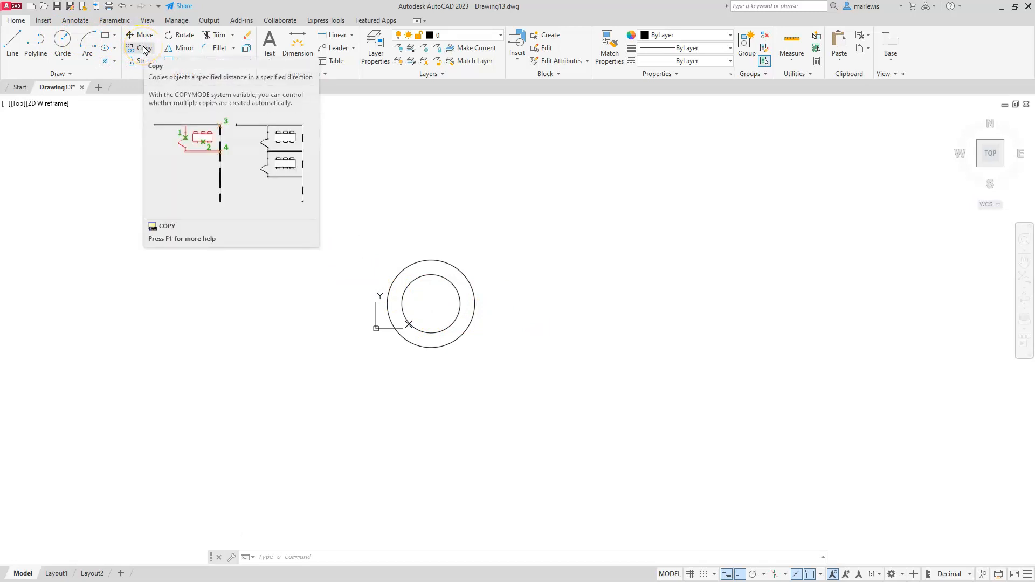
Launch Copy to duplicate the concentric circle pair to the right.
click(144, 48)
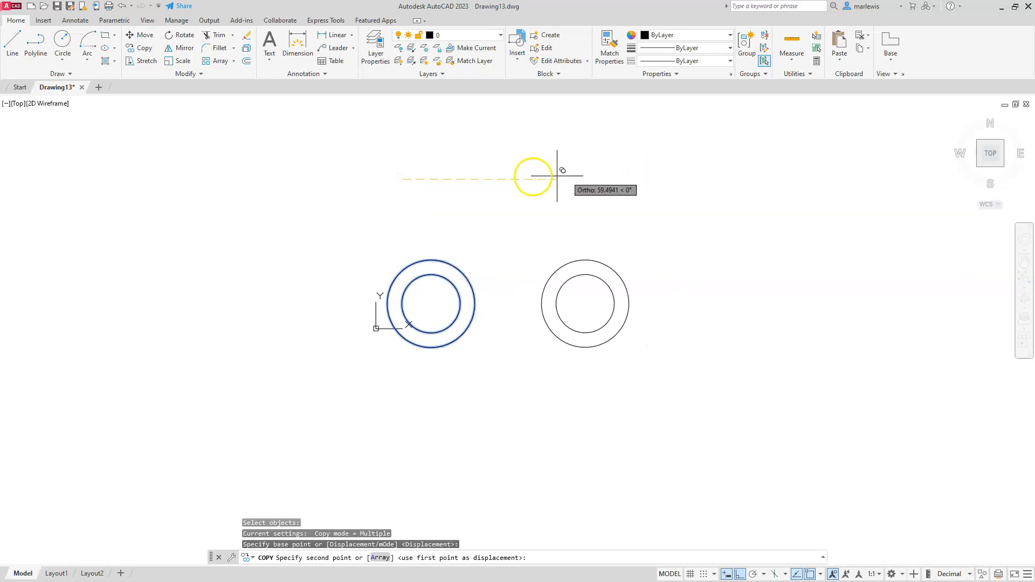
mouse_move(482, 191)
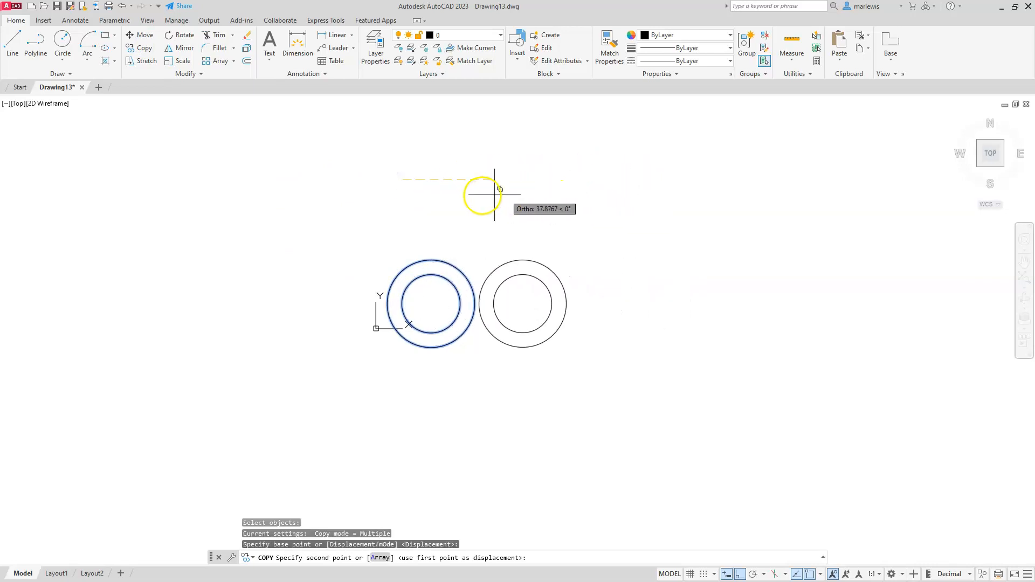
mouse_move(679, 180)
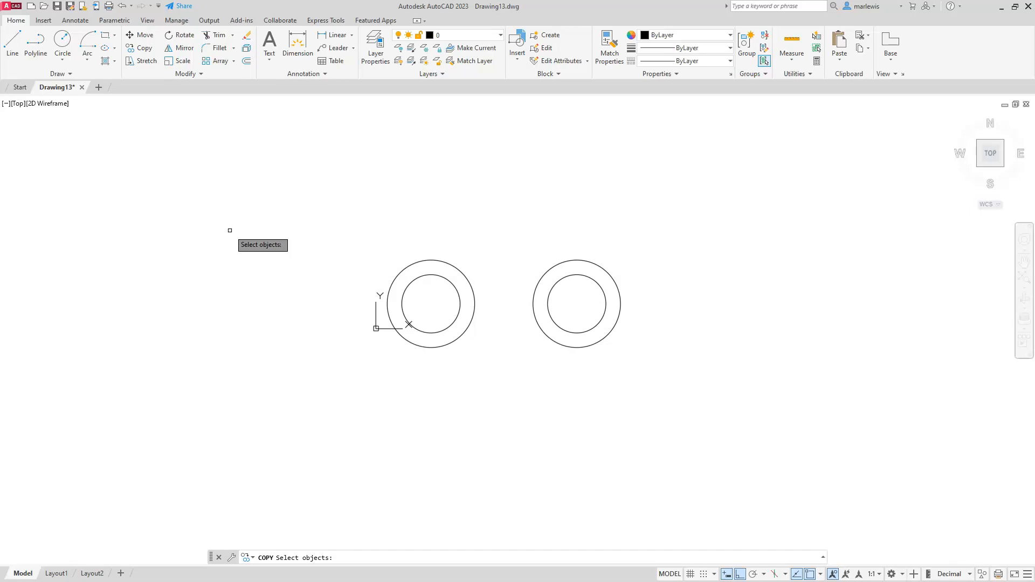
Copy the previous selection of both circle pairs 80 units straight up.
text(p)
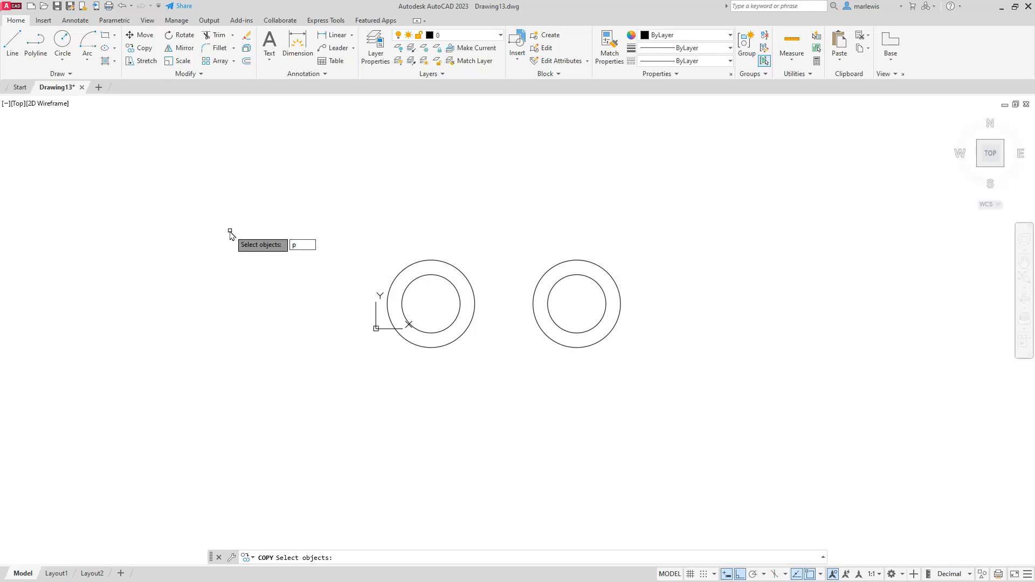
key(Return)
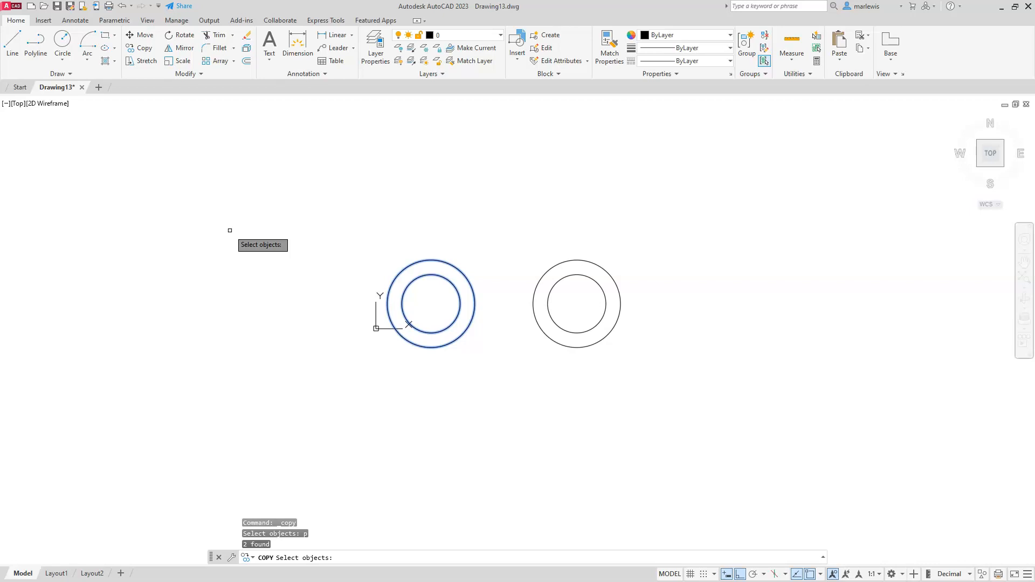
mouse_move(592, 233)
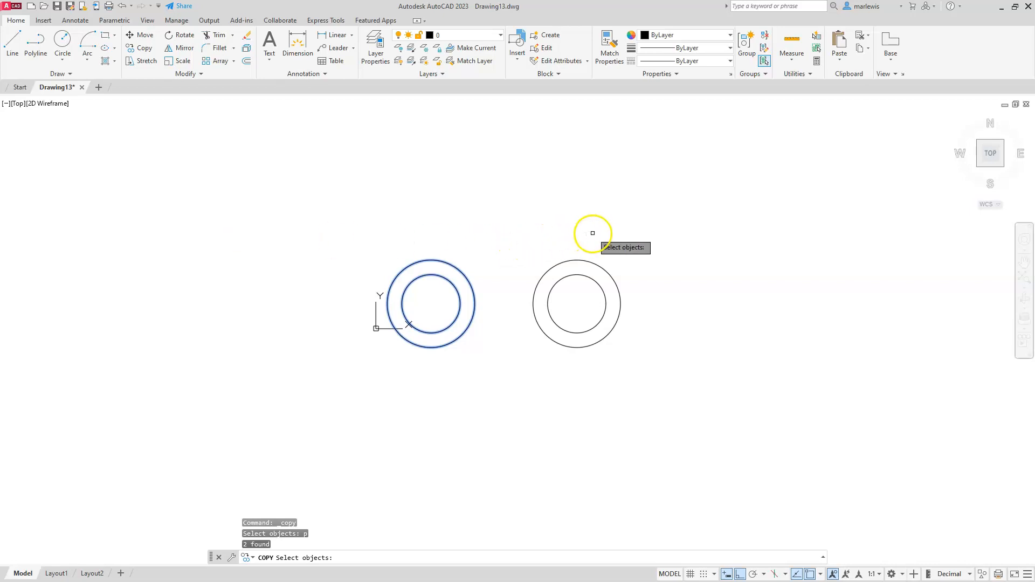
click(564, 294)
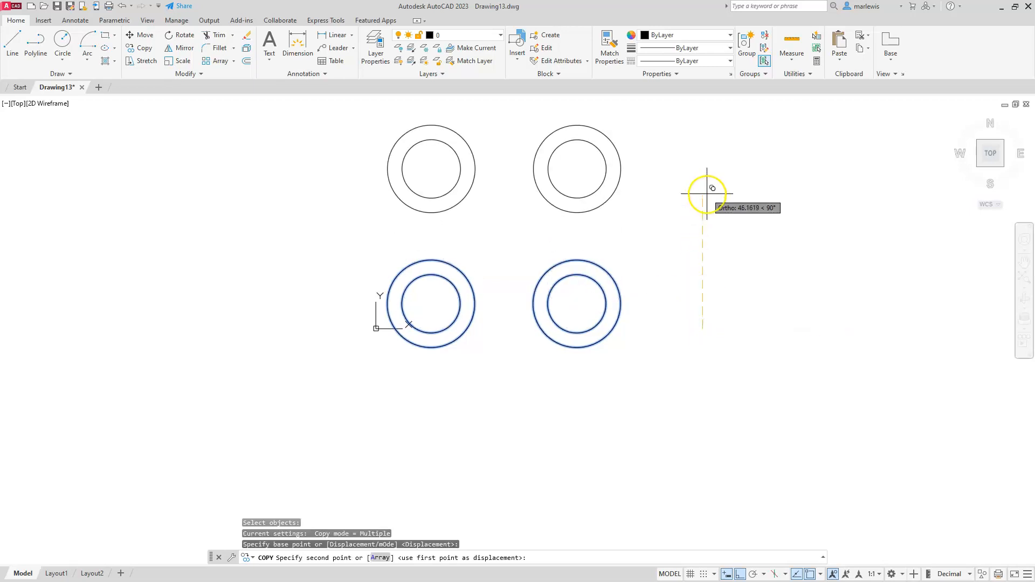
text(80)
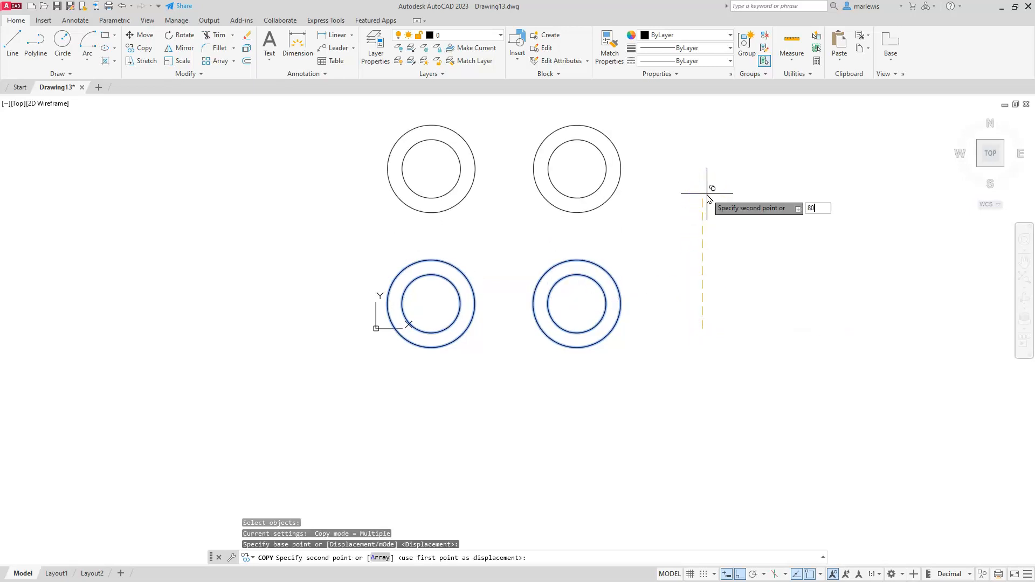
key(Return)
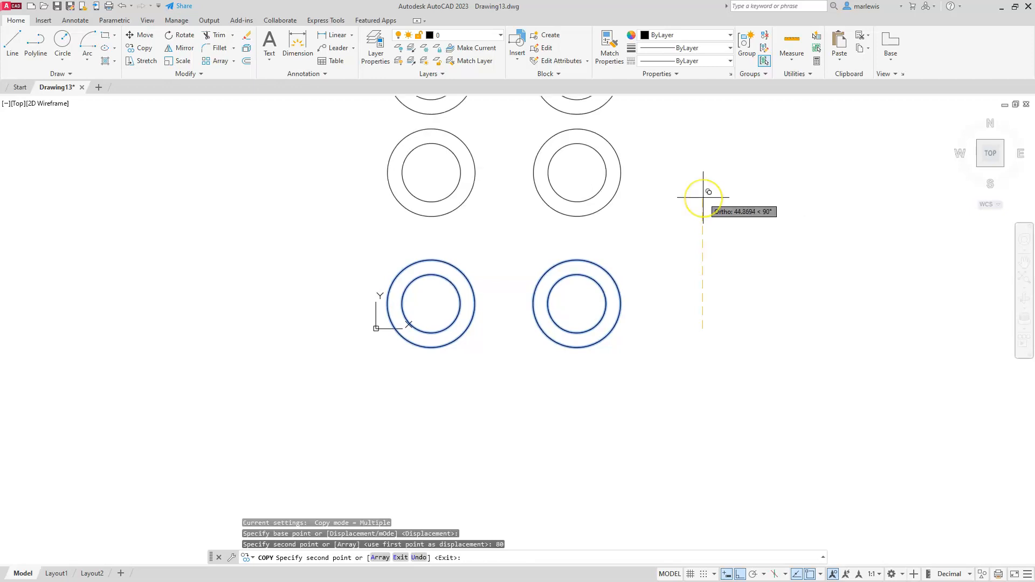
key(Escape)
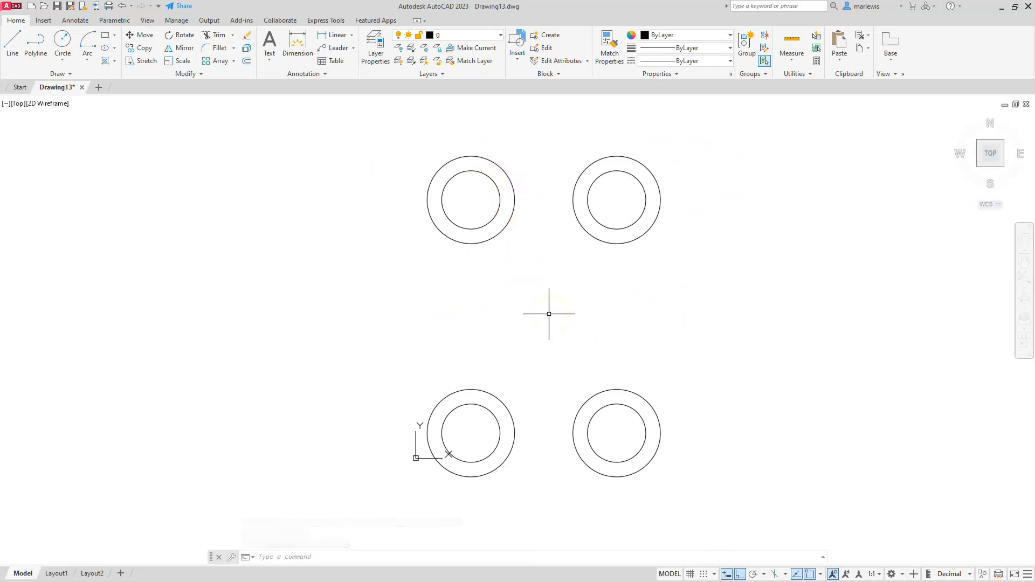
mouse_move(565, 302)
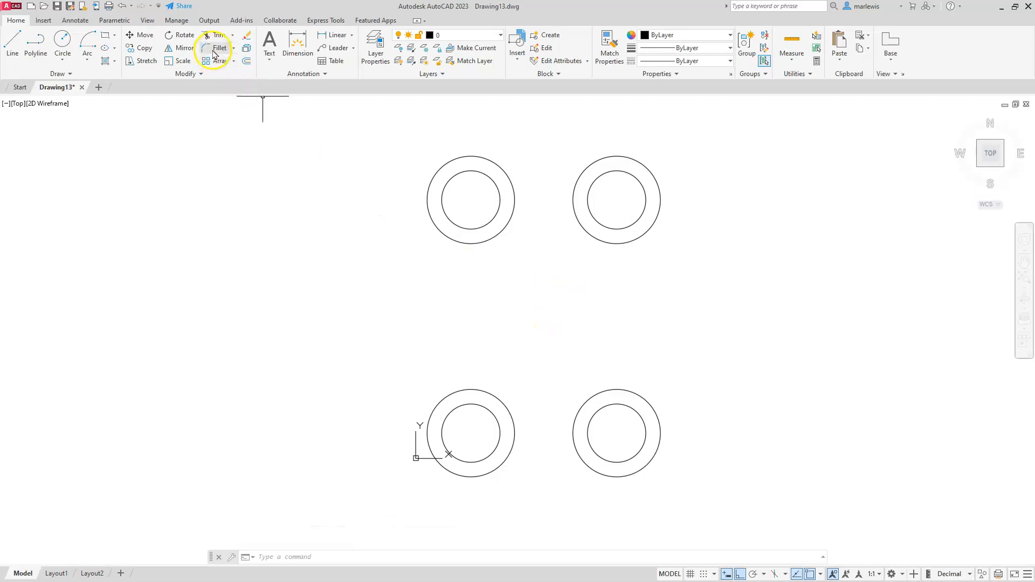
Start Fillet with the radius set to 30.
click(219, 48)
text(R)
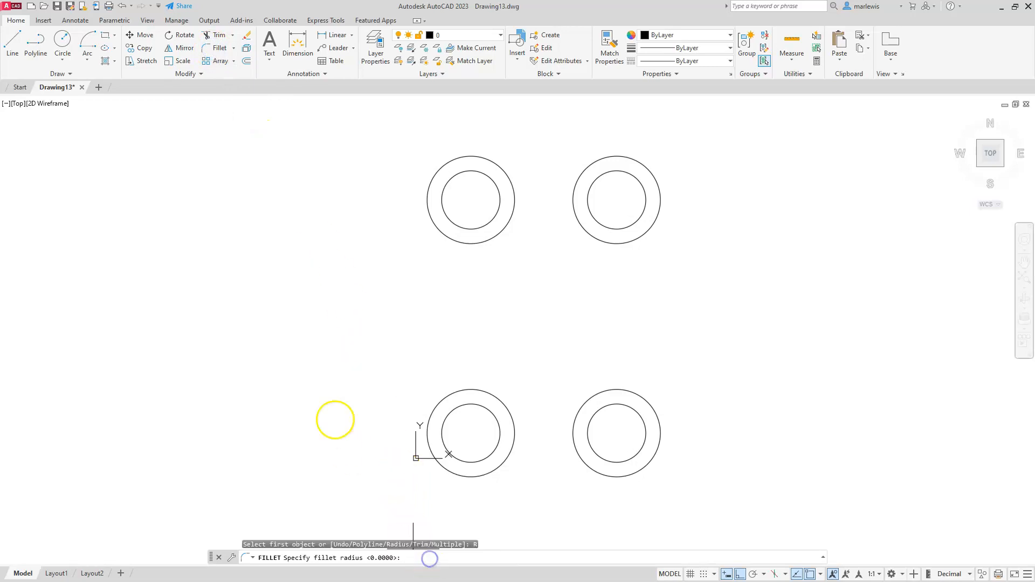
text(30)
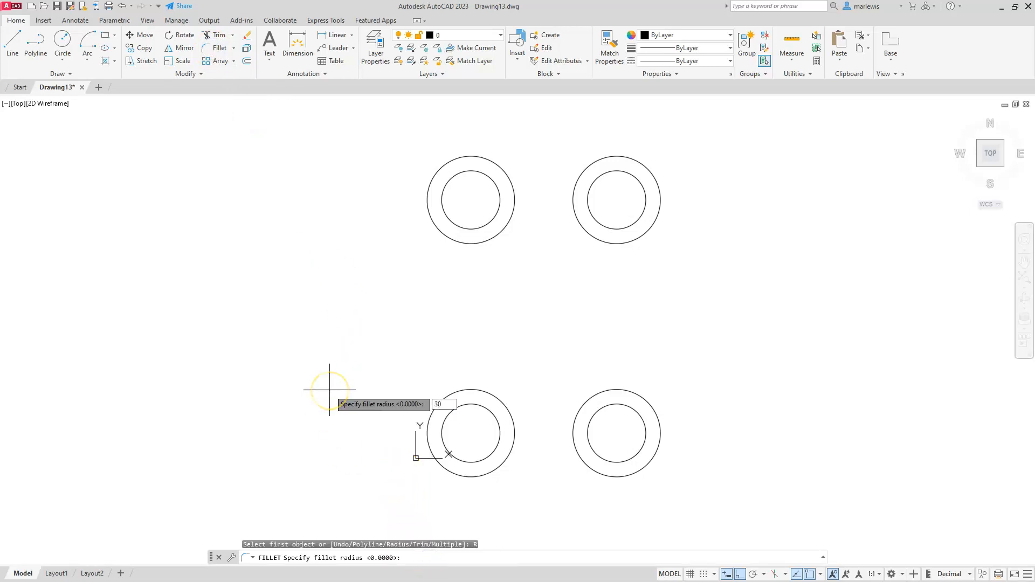
key(Return)
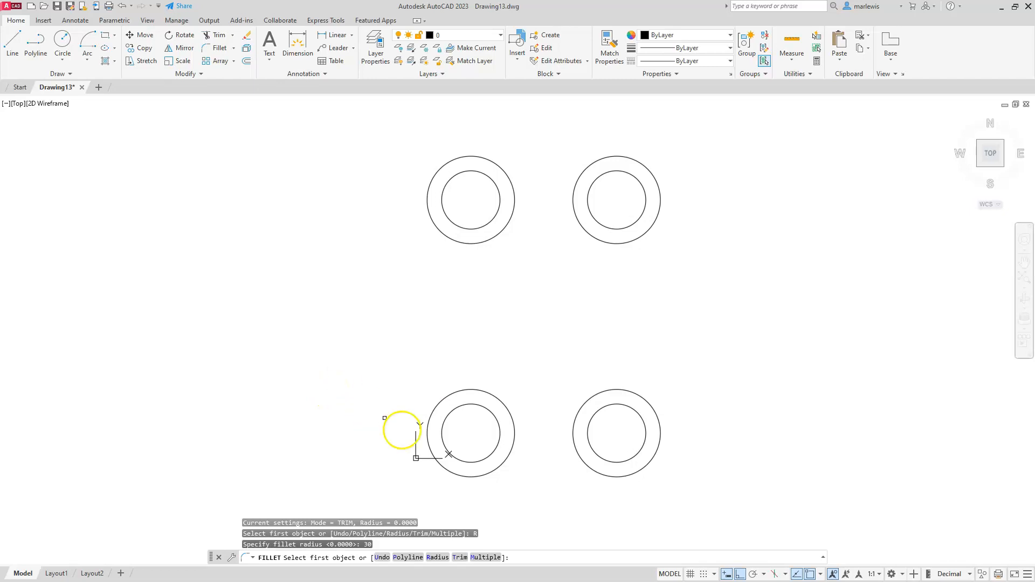
mouse_move(486, 557)
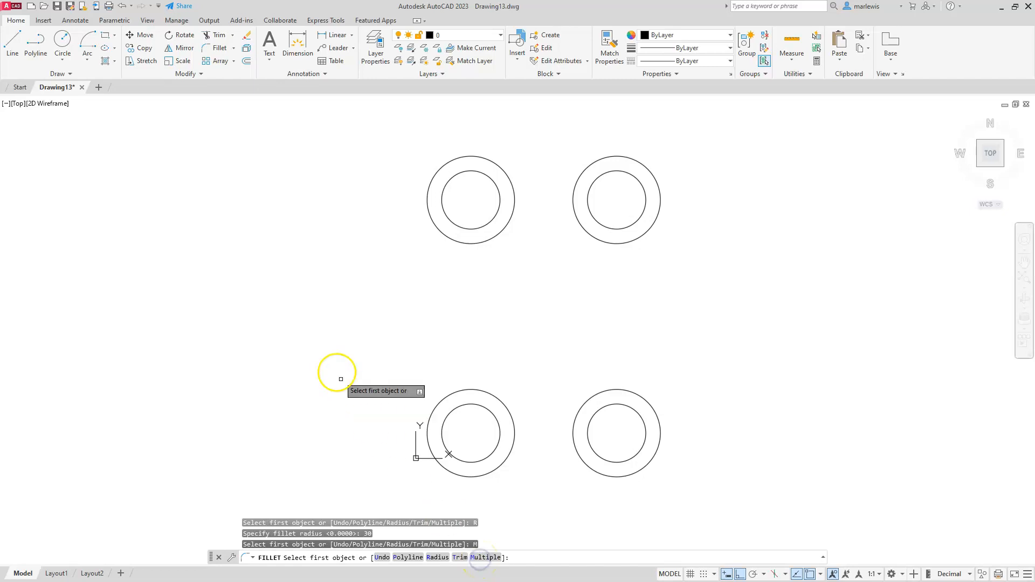
mouse_move(347, 367)
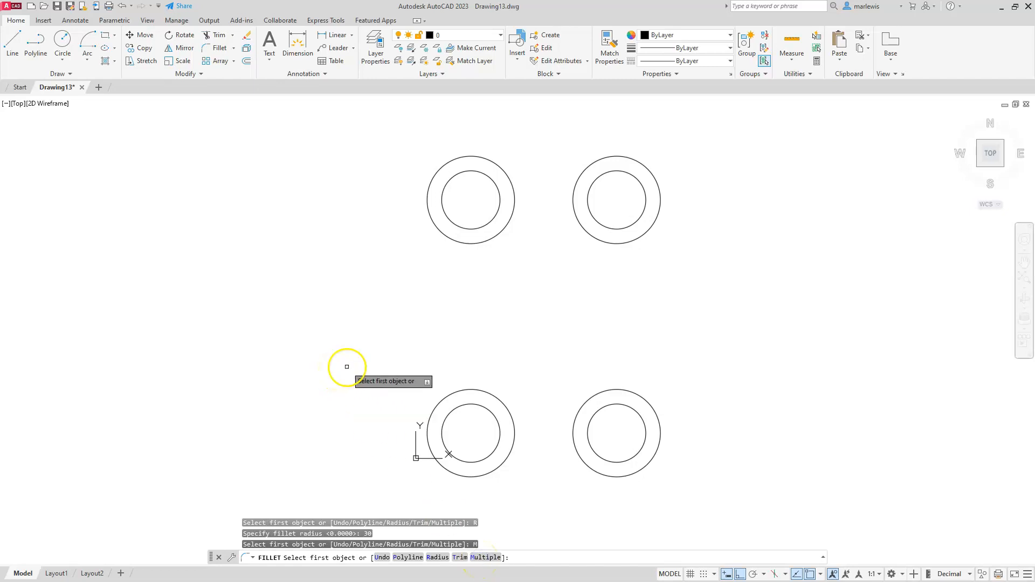
mouse_move(431, 388)
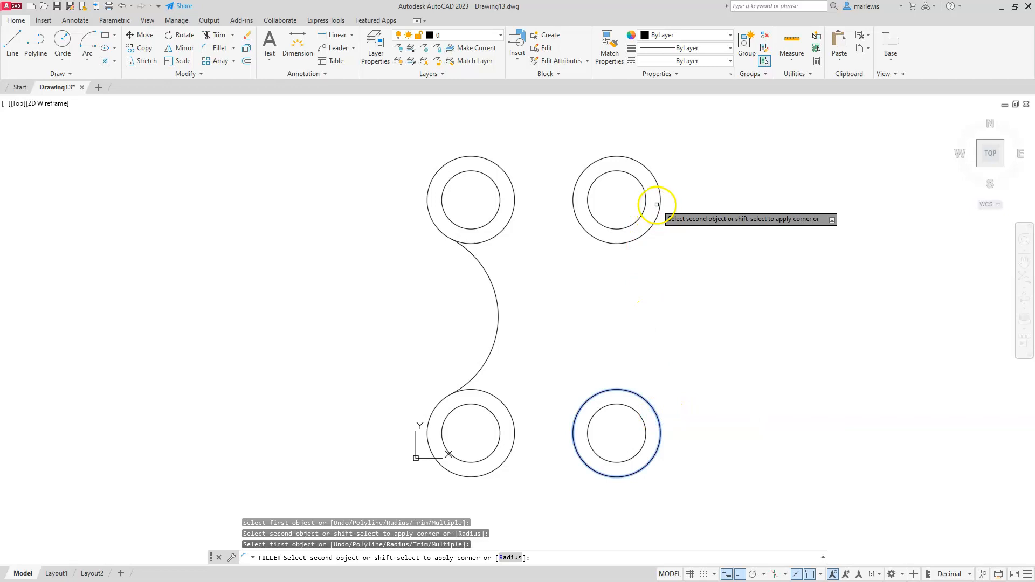
Join the right, top, left and bottom outer circle pairs with R30 arcs.
click(657, 203)
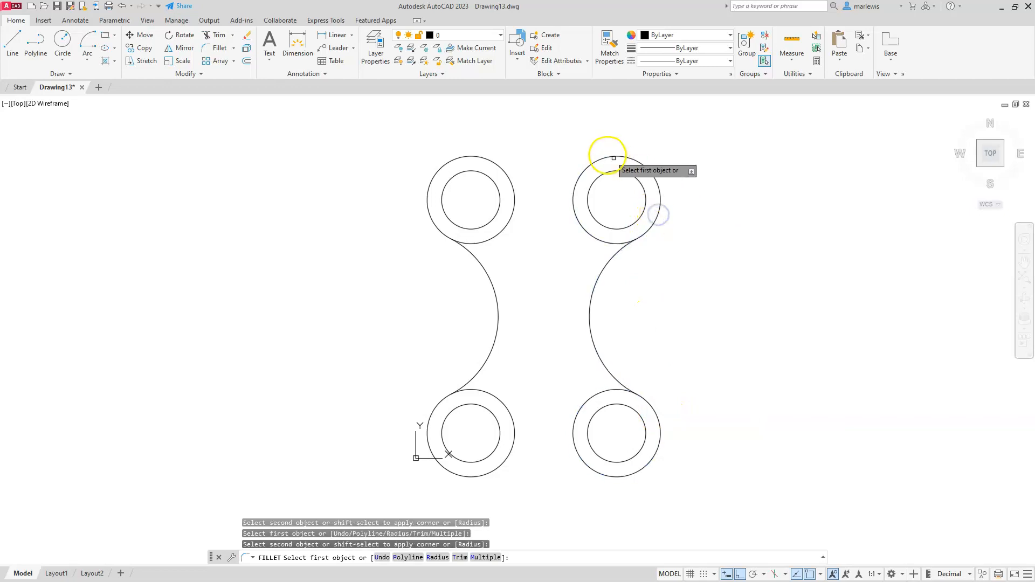
click(615, 161)
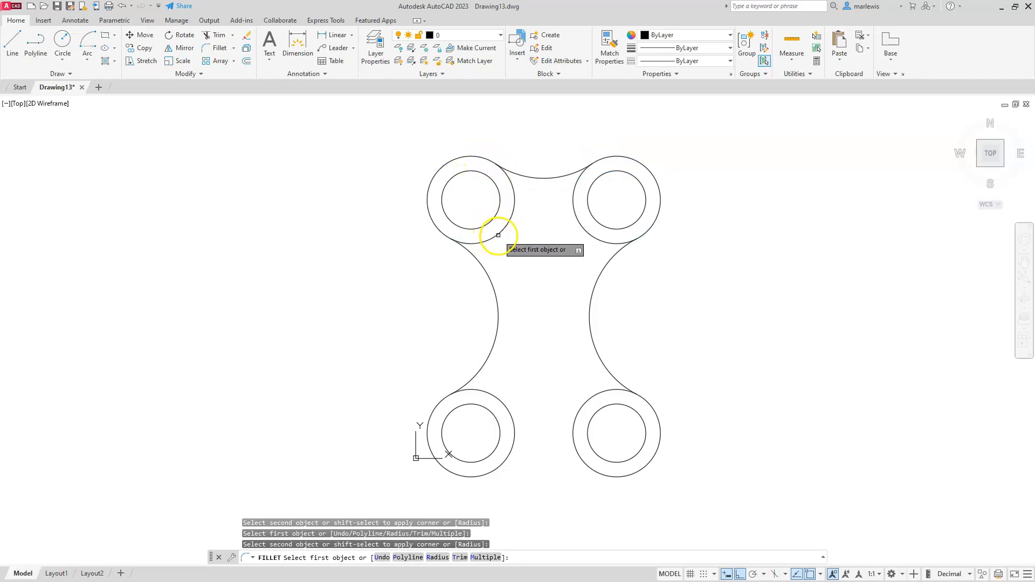
click(498, 235)
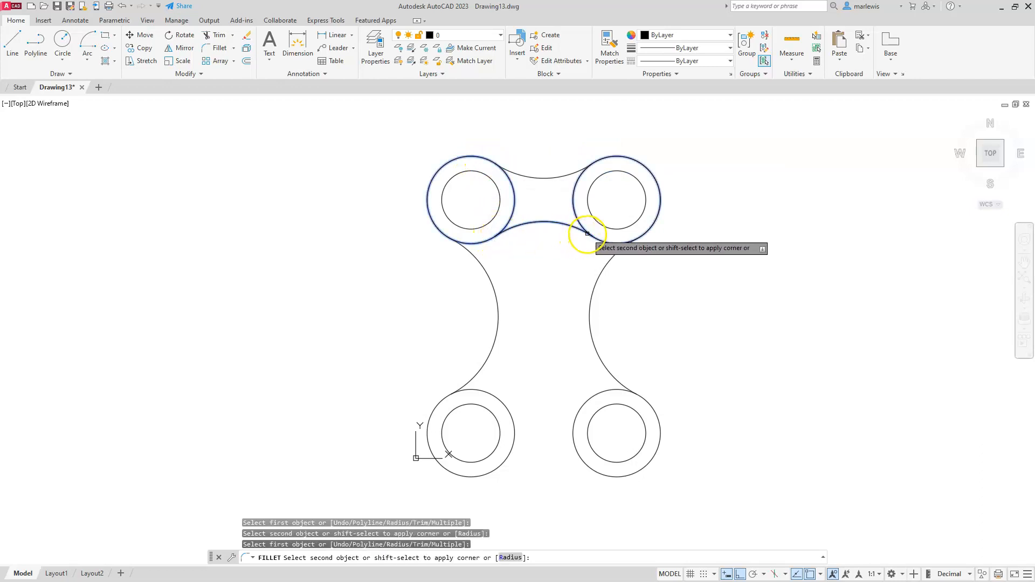
click(586, 235)
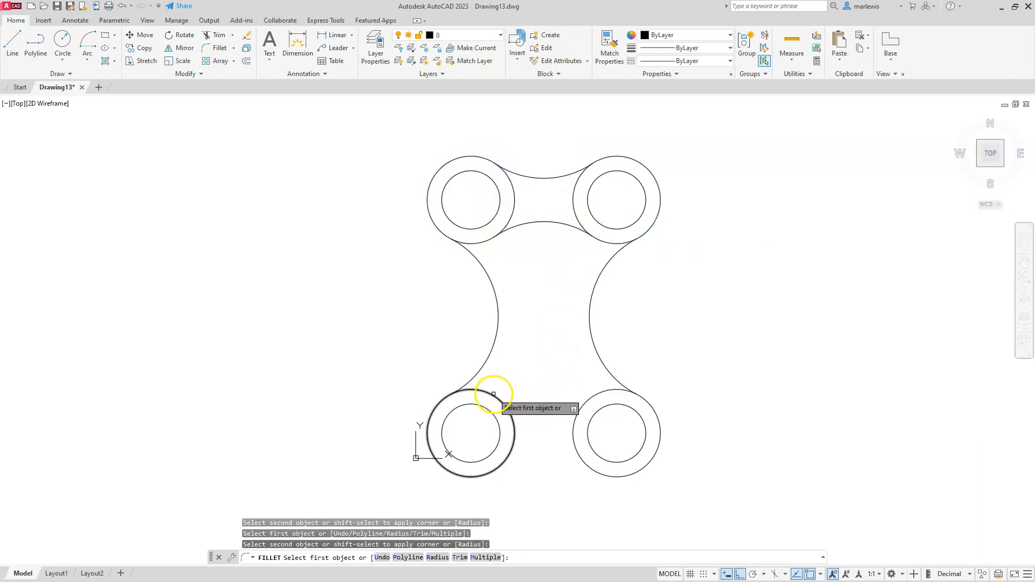
click(470, 396)
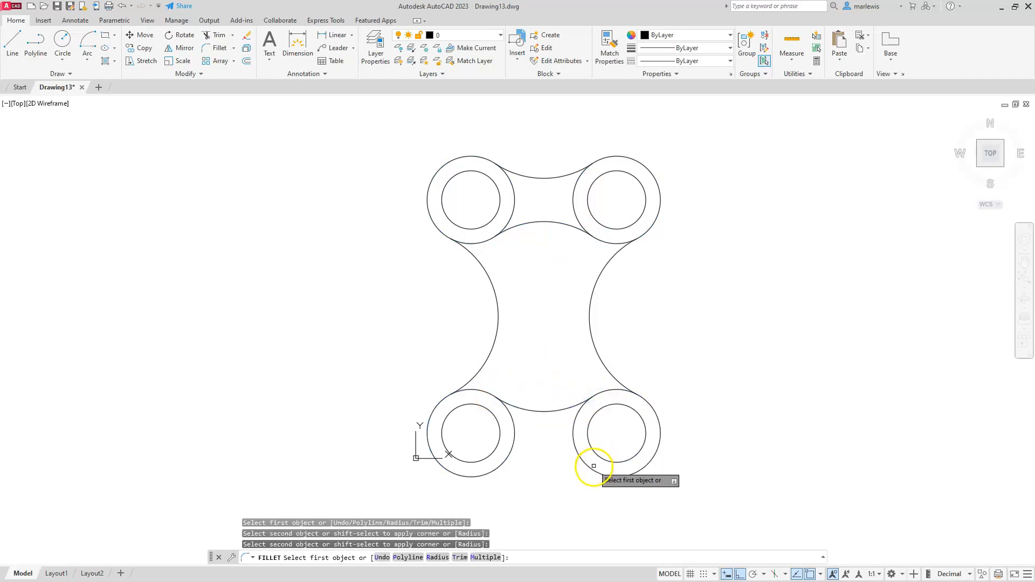
click(594, 465)
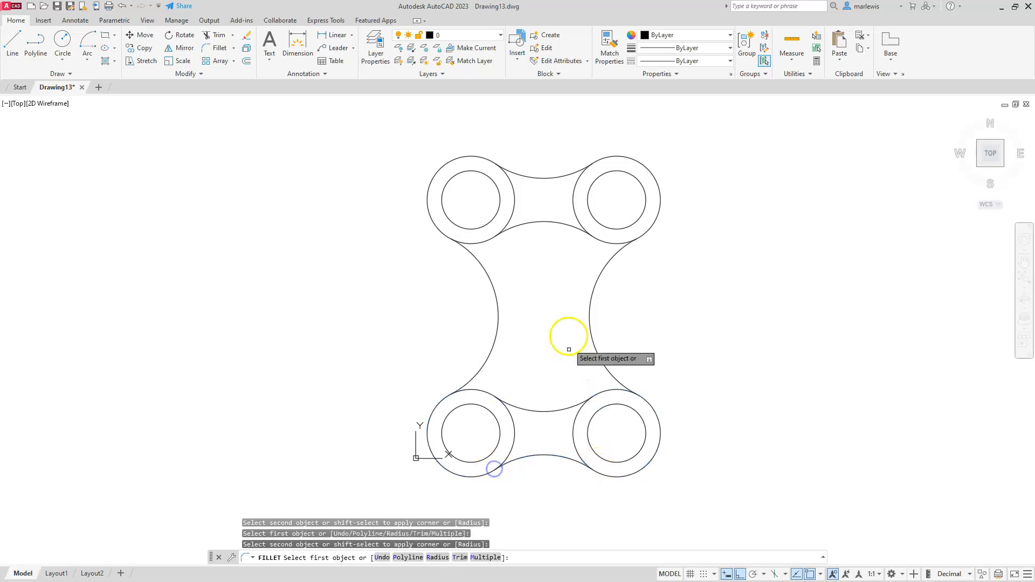
key(Escape)
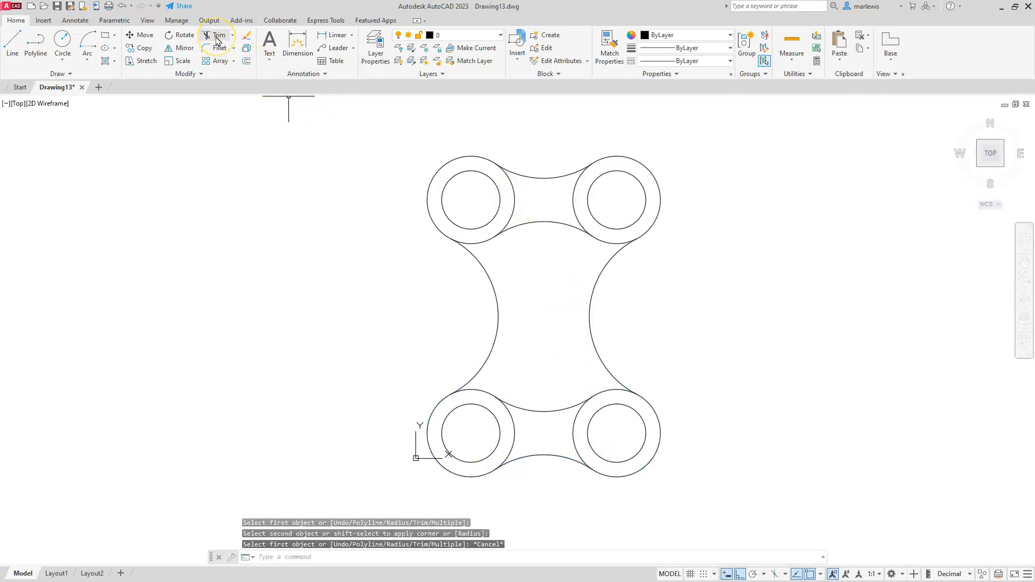
Trim the outer circle segment lying inside the outline between the top circles.
click(220, 35)
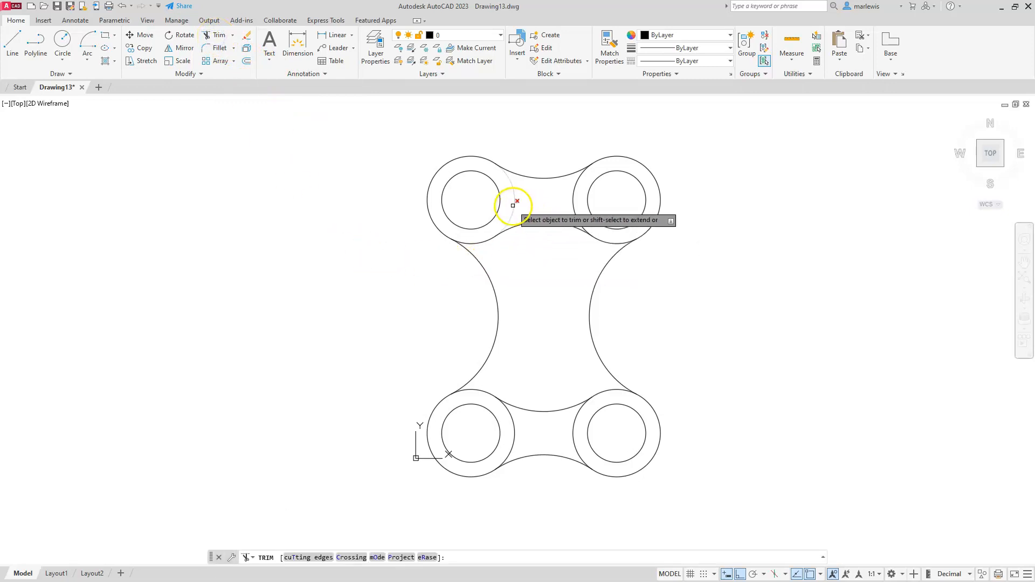
click(517, 203)
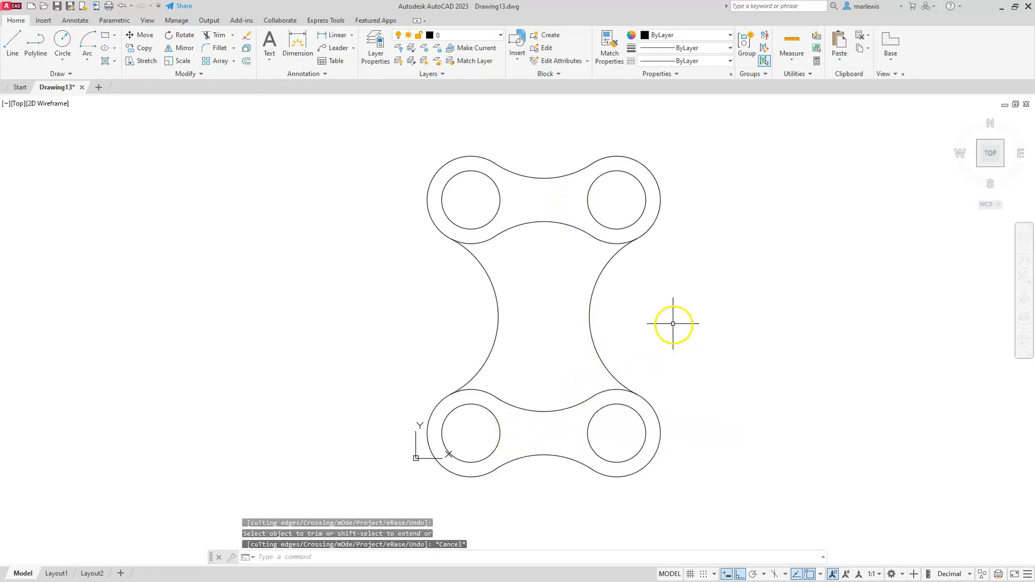
mouse_move(660, 277)
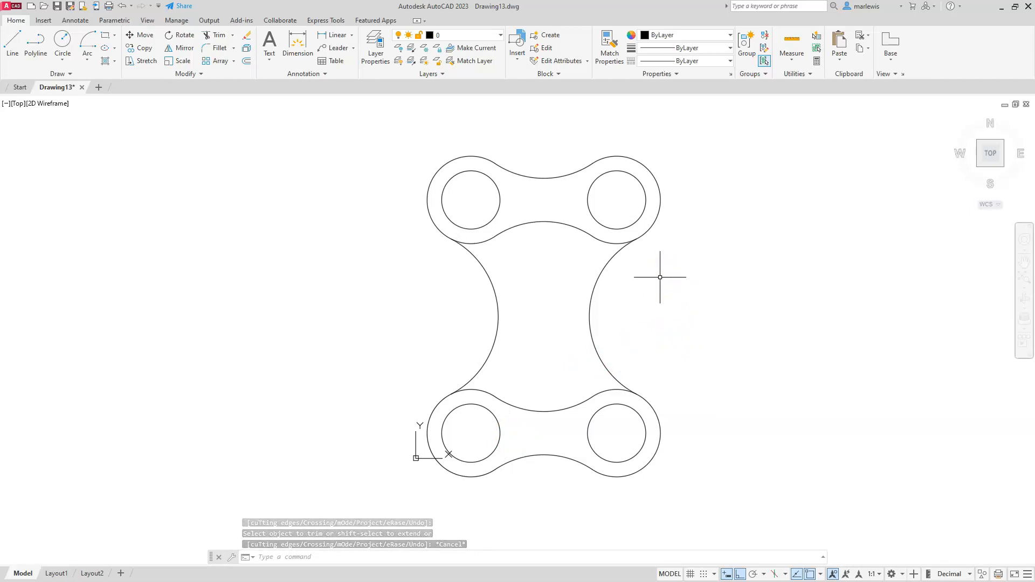
key(Escape)
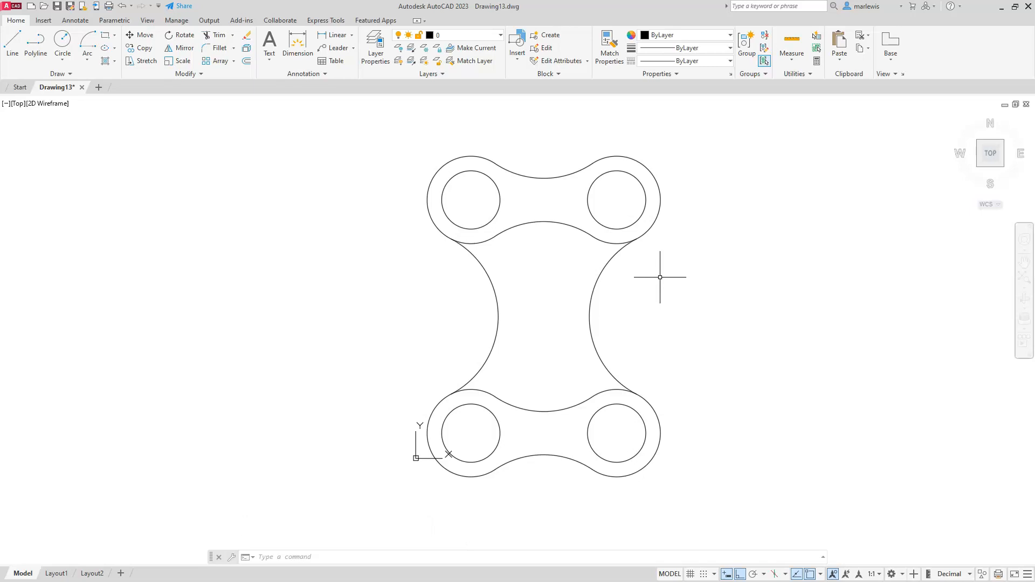
mouse_move(657, 300)
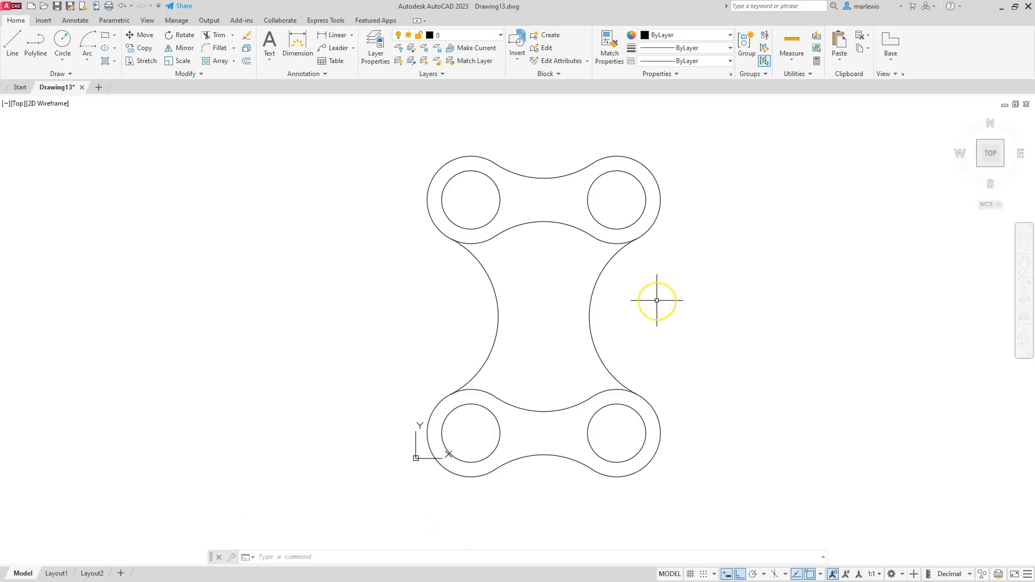
mouse_move(656, 300)
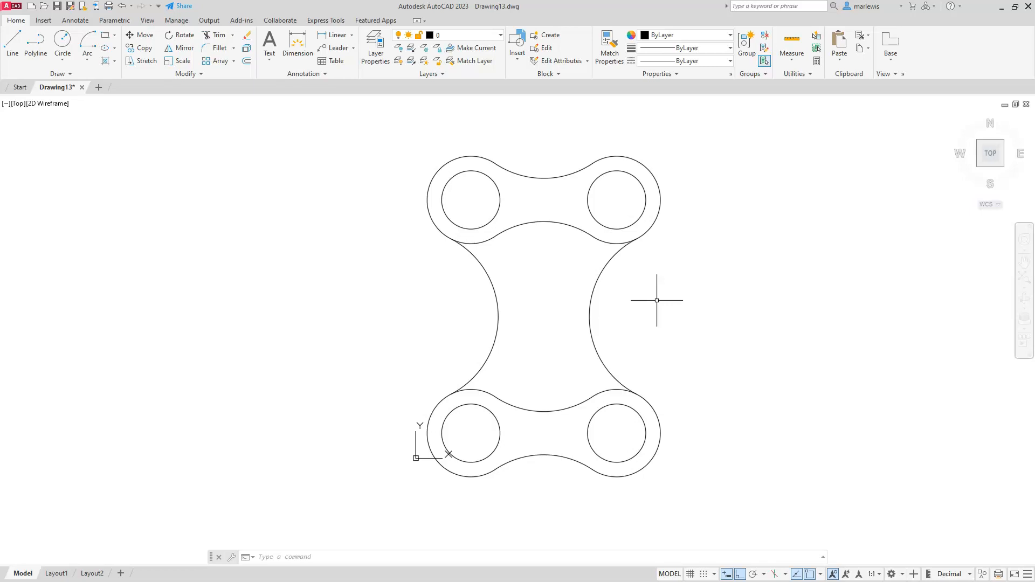
mouse_move(113, 495)
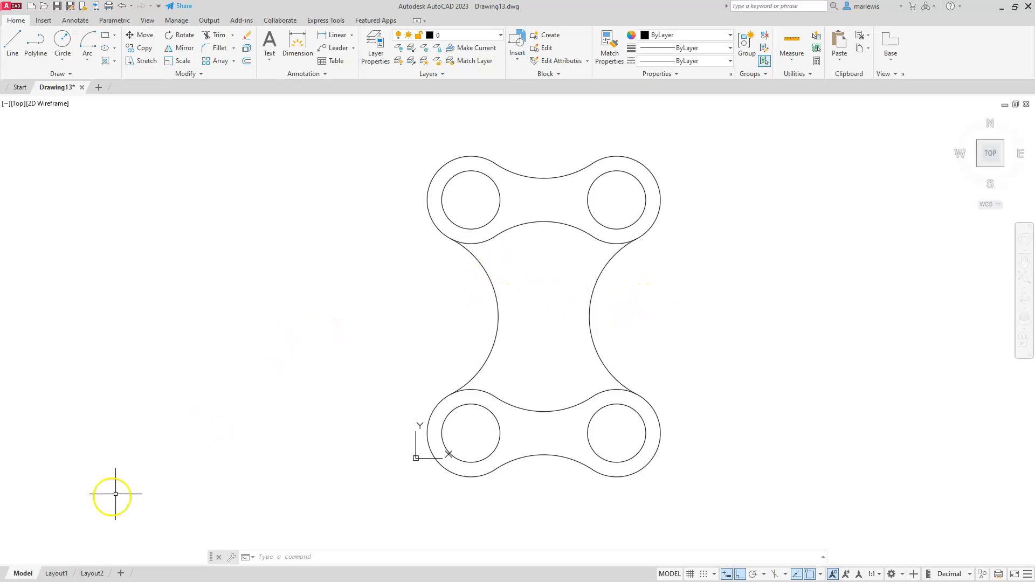
mouse_move(31, 533)
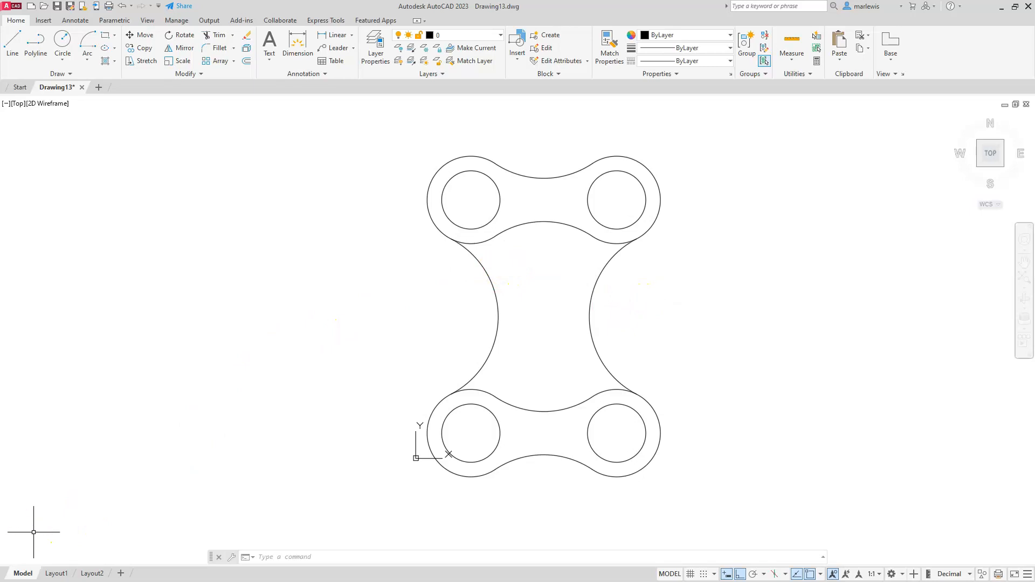